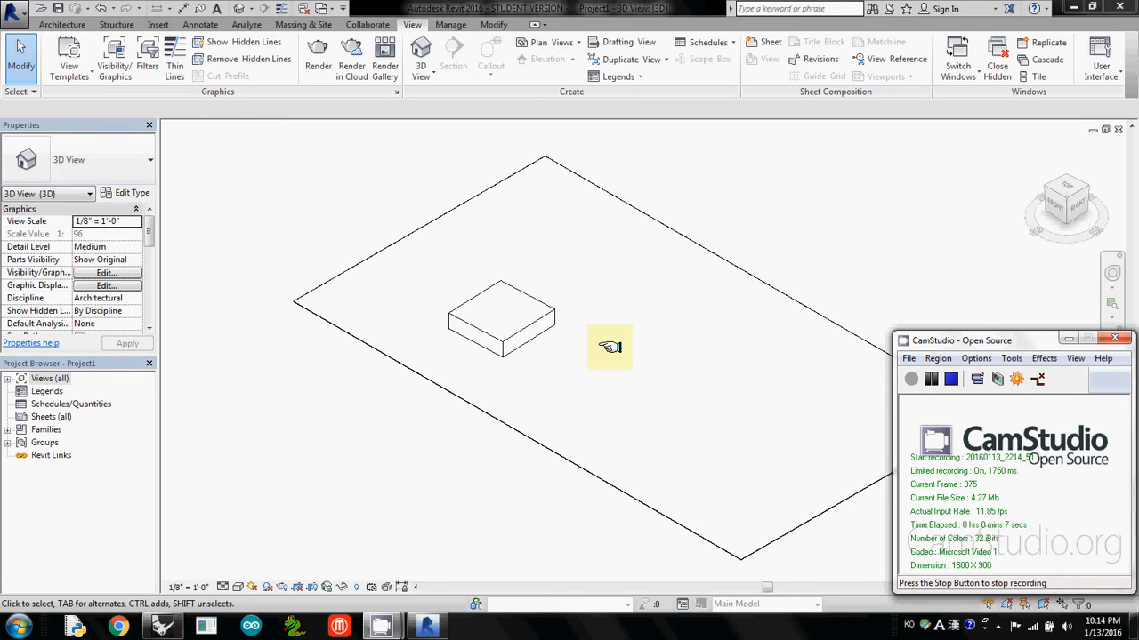
{"action": "mouse_move", "coordinate": [818, 318]}
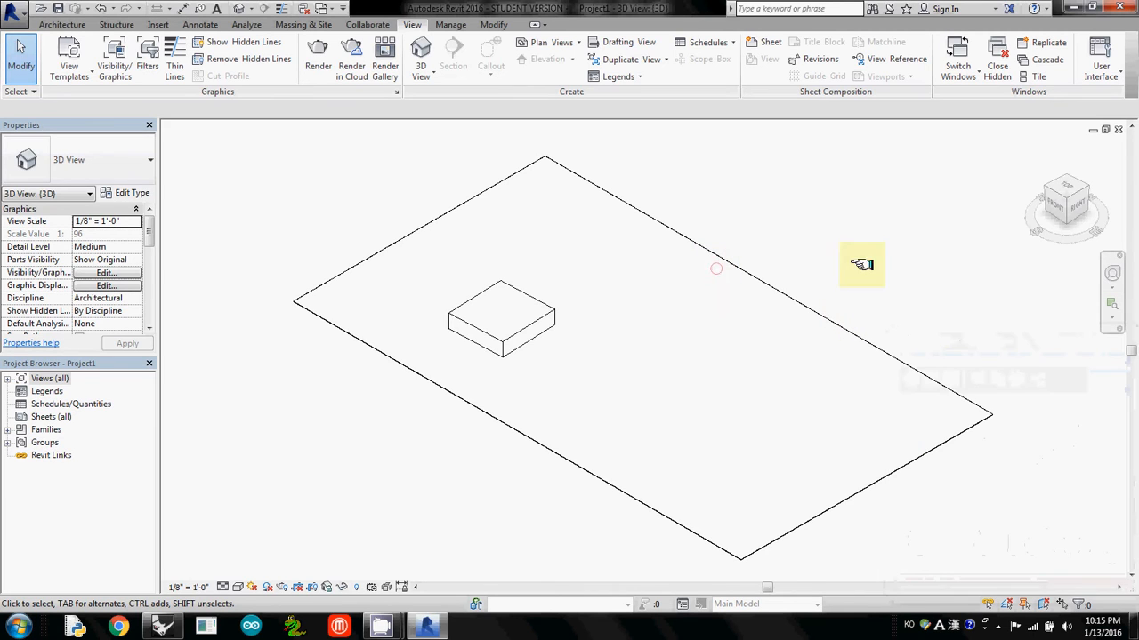
{"action": "mouse_move", "coordinate": [978, 221]}
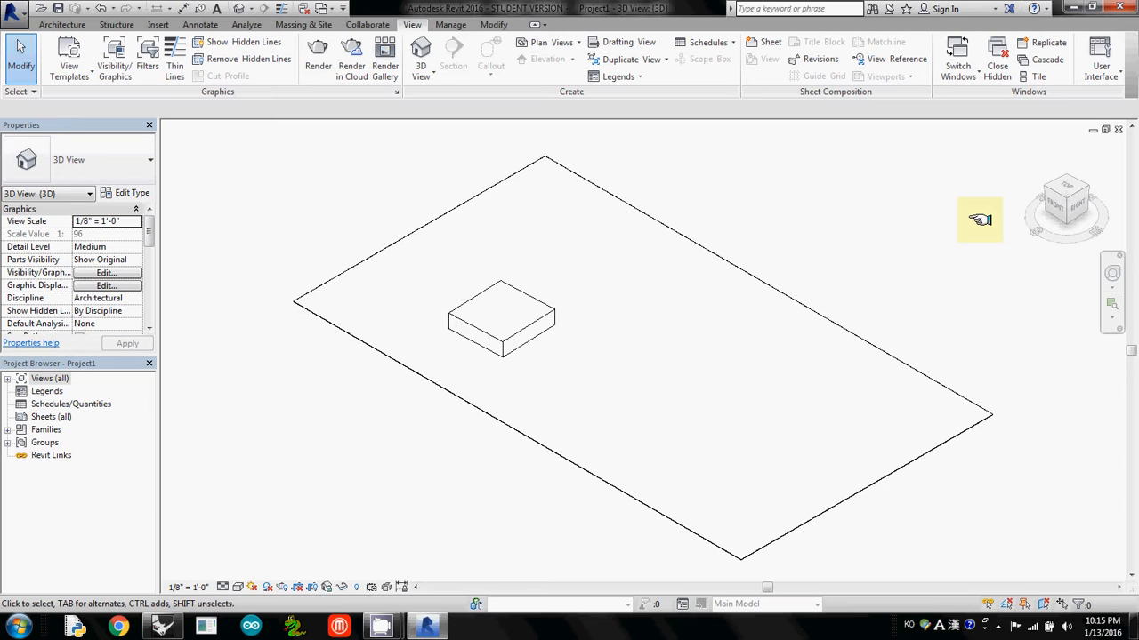
{"action": "mouse_move", "coordinate": [789, 269]}
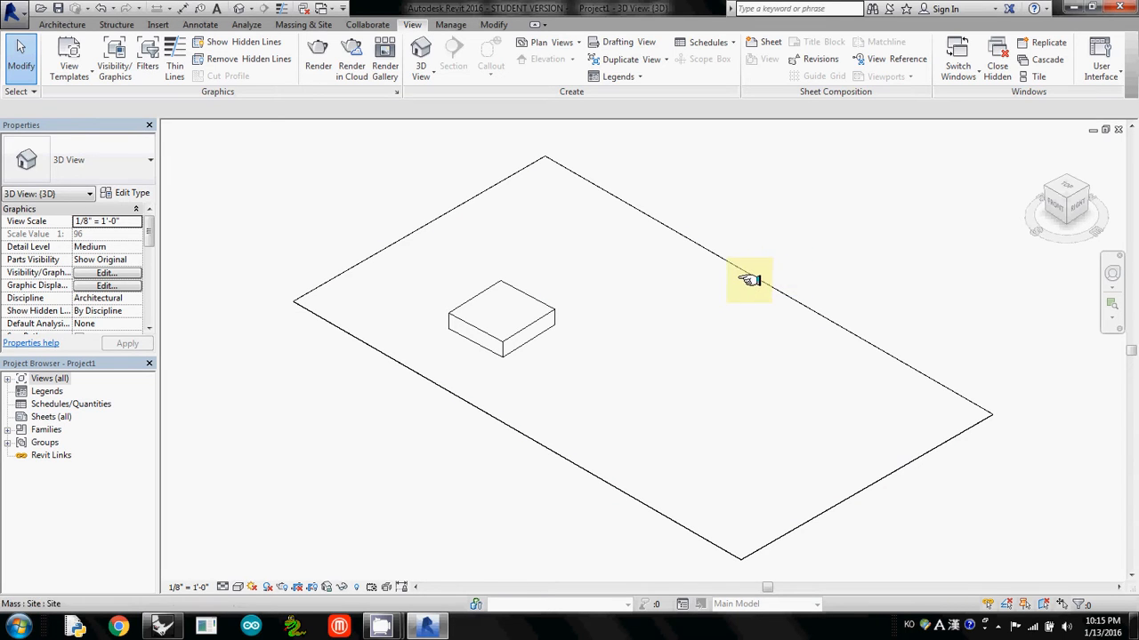
{"action": "mouse_move", "coordinate": [947, 219]}
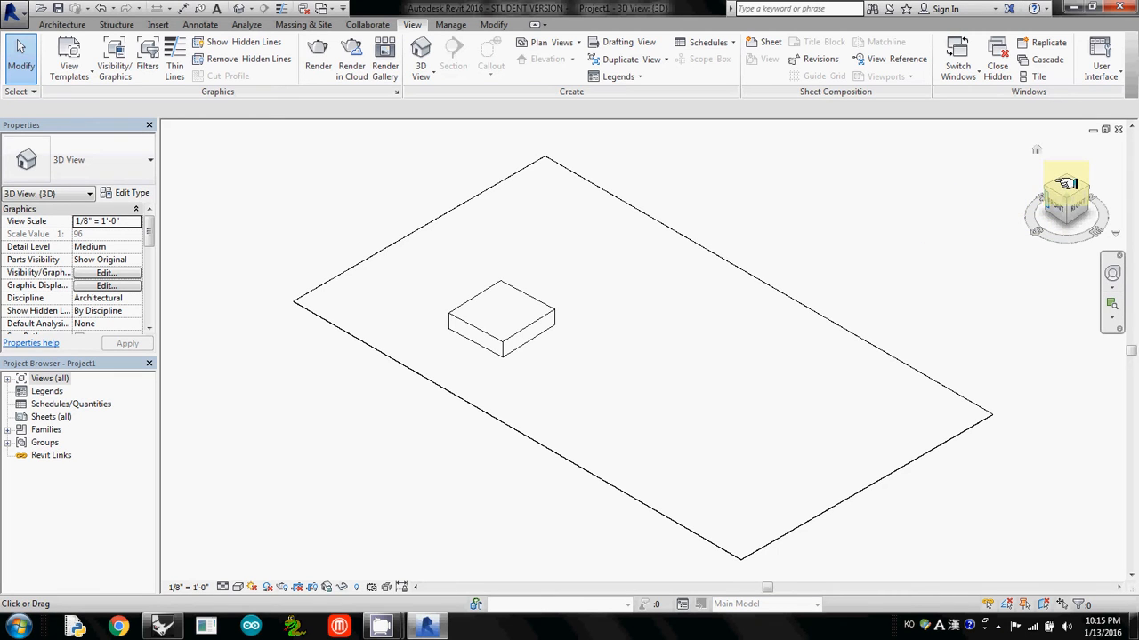
- Look straight down at the box with shadows and the sun path compass turned on
{"action": "left_click", "coordinate": [1065, 198]}
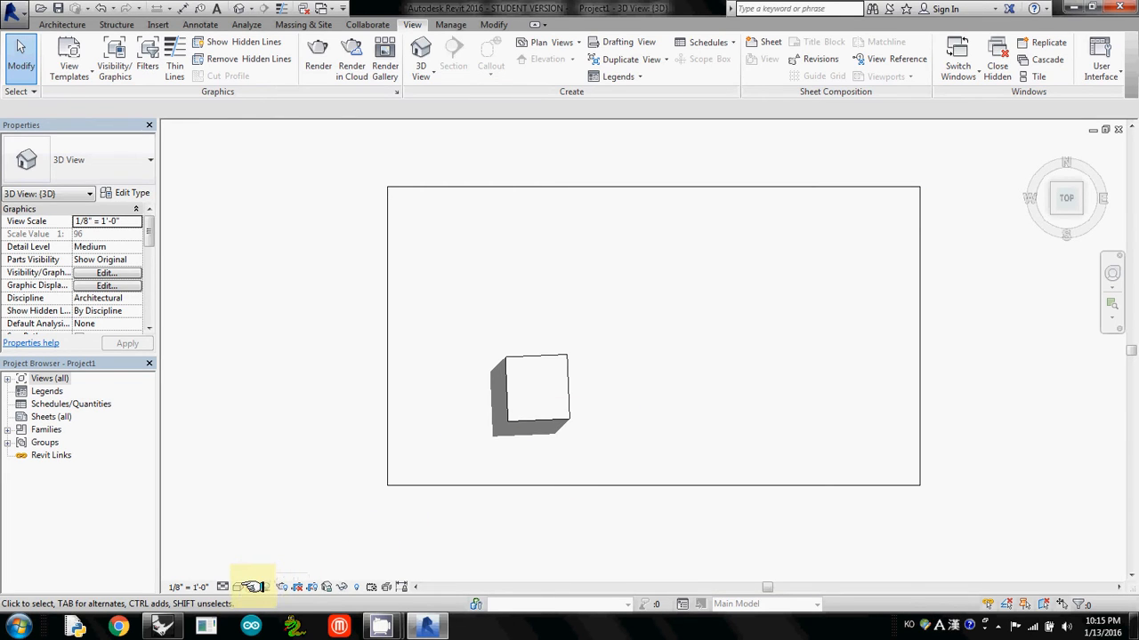
{"action": "left_click", "coordinate": [253, 587]}
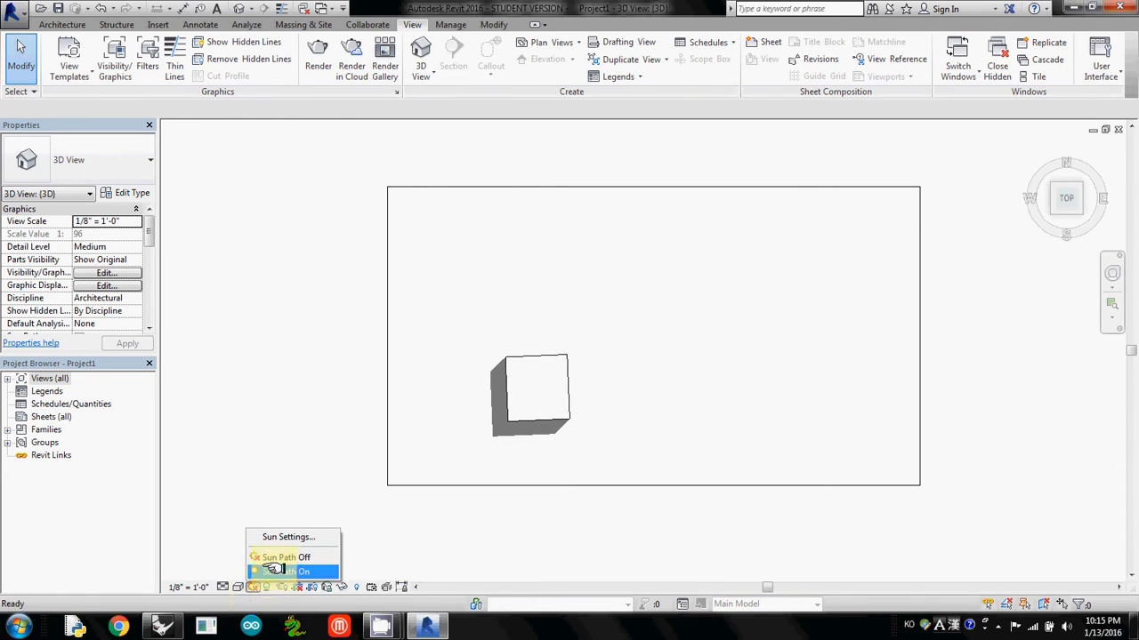
{"action": "left_click", "coordinate": [291, 571]}
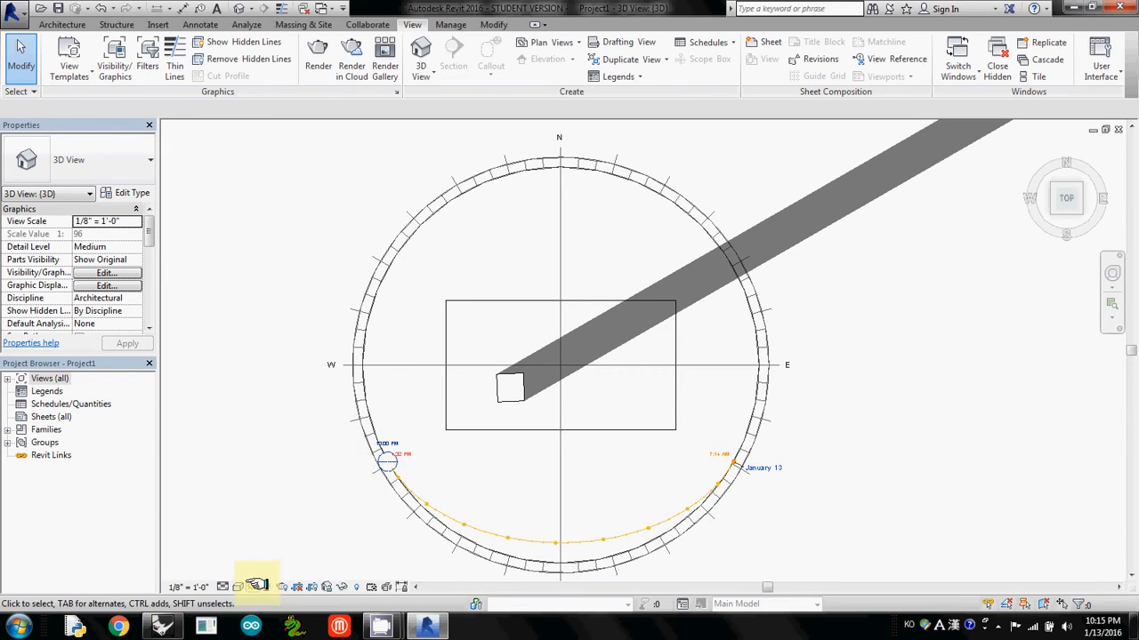
{"action": "left_click", "coordinate": [256, 587]}
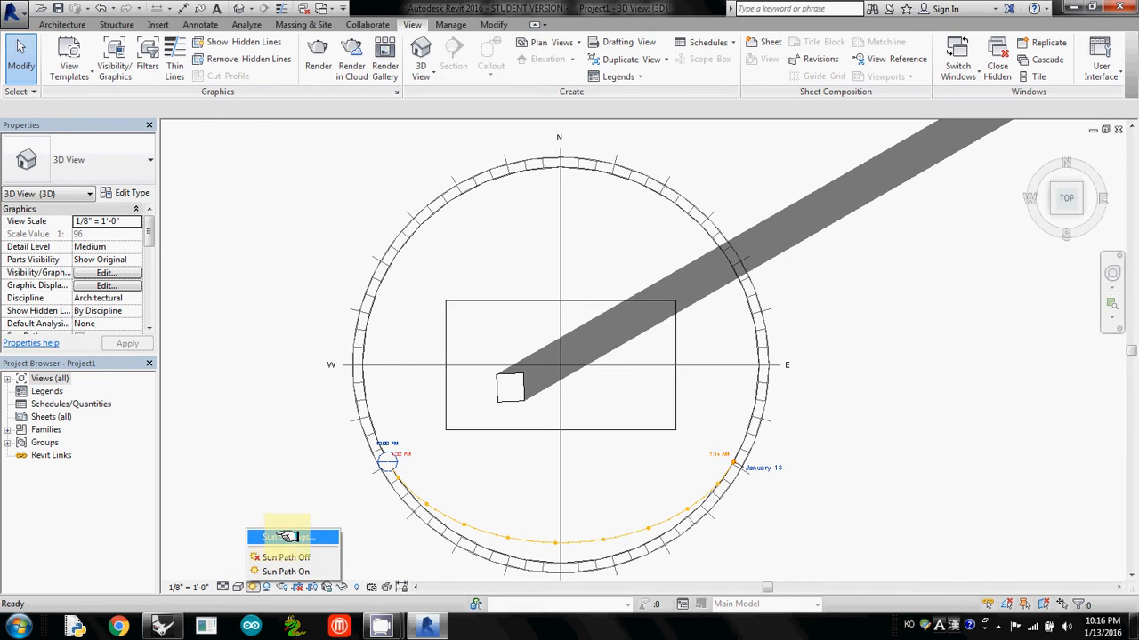
- Bring up Sun Settings and keep the solar study as Still, dated 1/13/2016 at 10:00 PM
{"action": "left_click", "coordinate": [285, 538]}
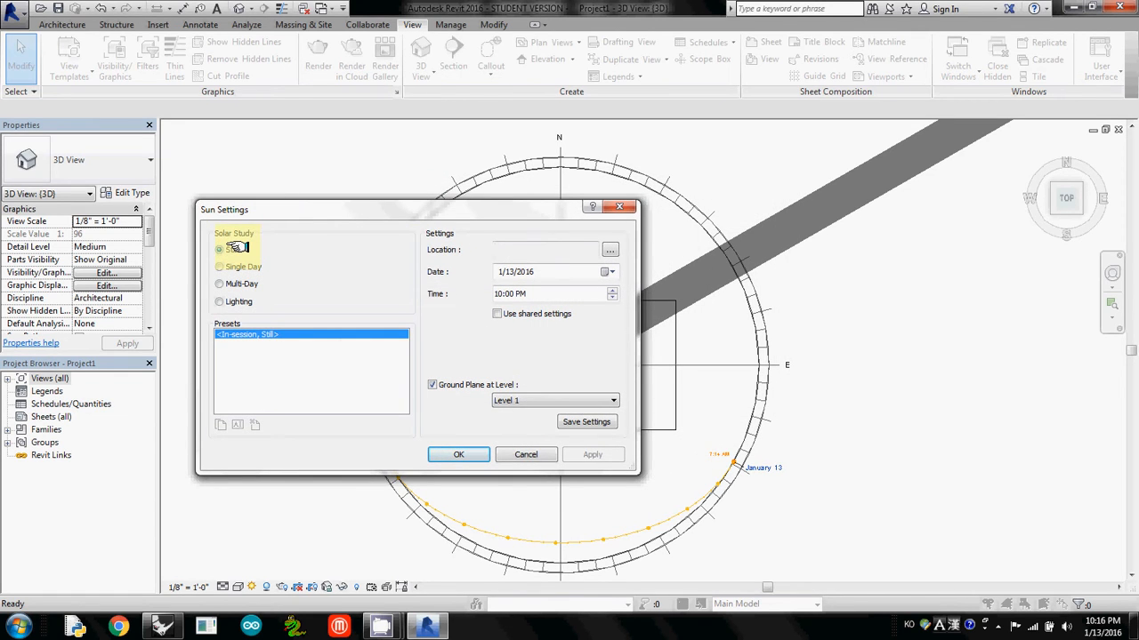
{"action": "left_click", "coordinate": [221, 249]}
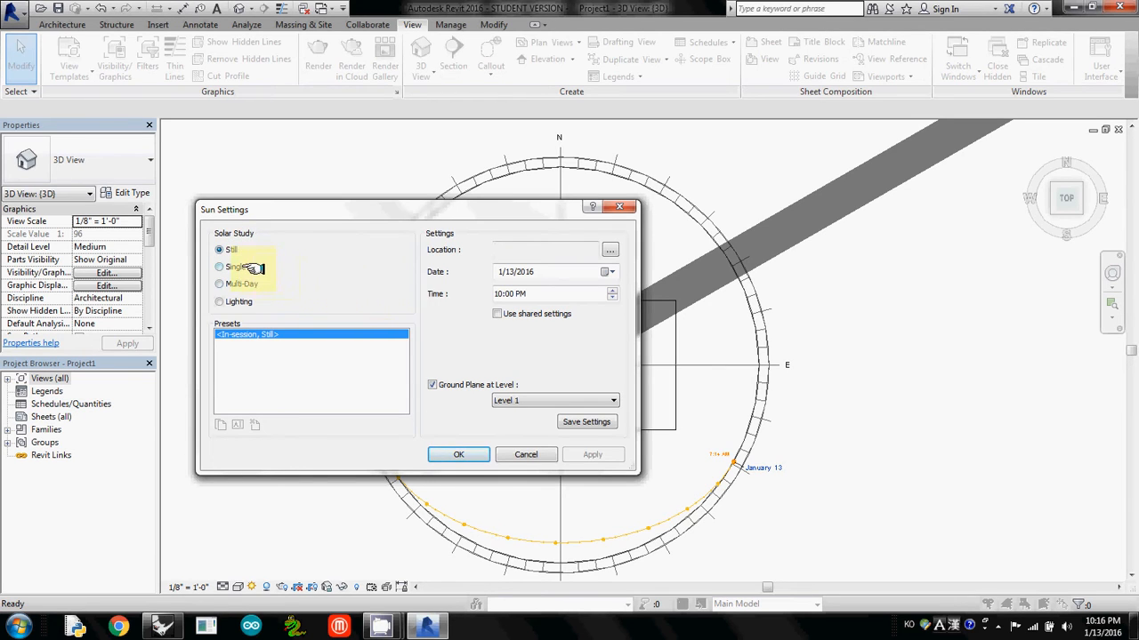
{"action": "left_click", "coordinate": [221, 284]}
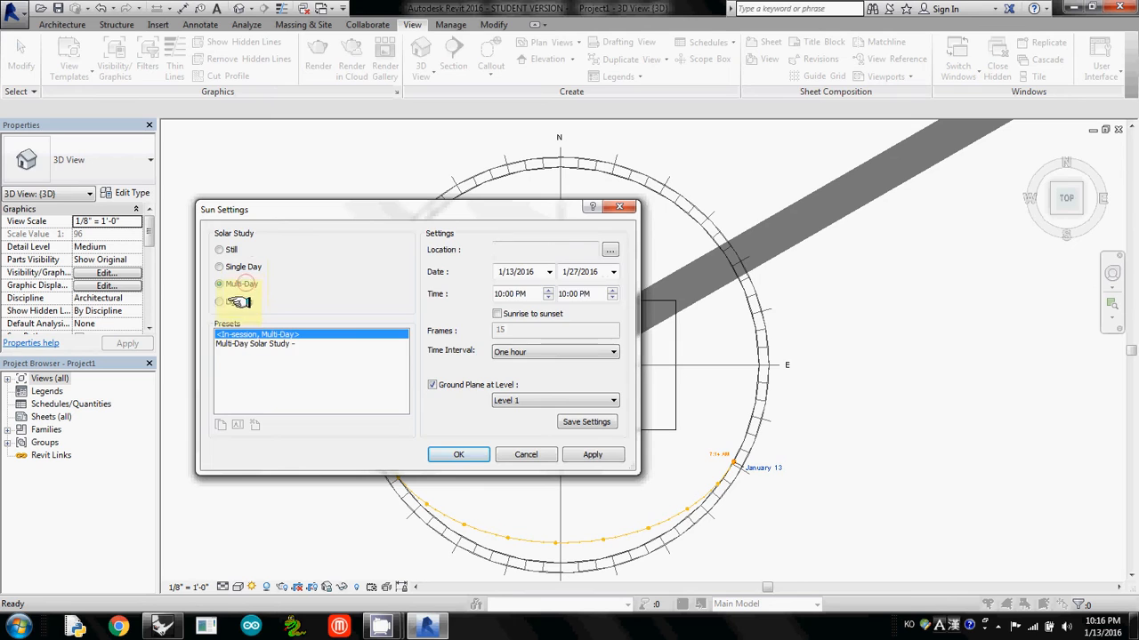
{"action": "left_click", "coordinate": [221, 249]}
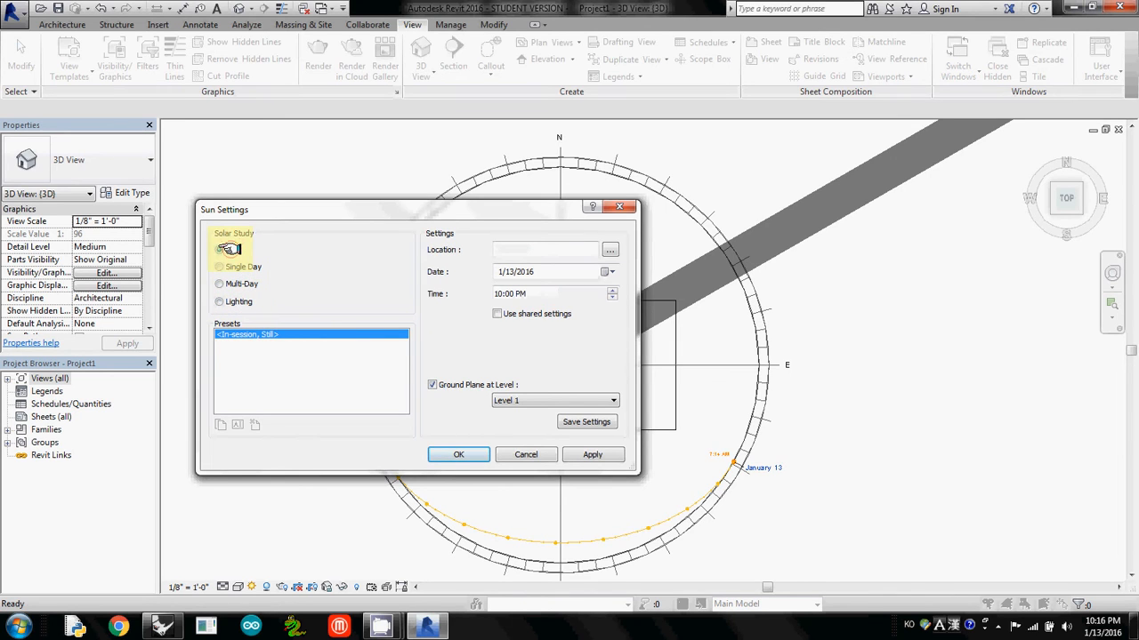
{"action": "left_click", "coordinate": [220, 249]}
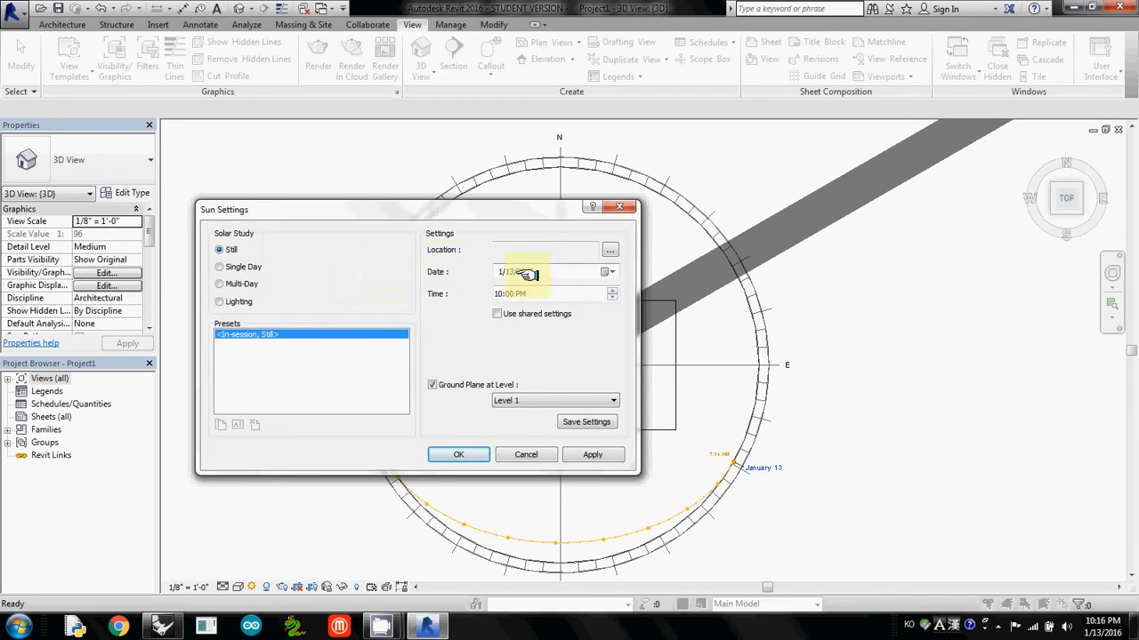
{"action": "left_click", "coordinate": [610, 249]}
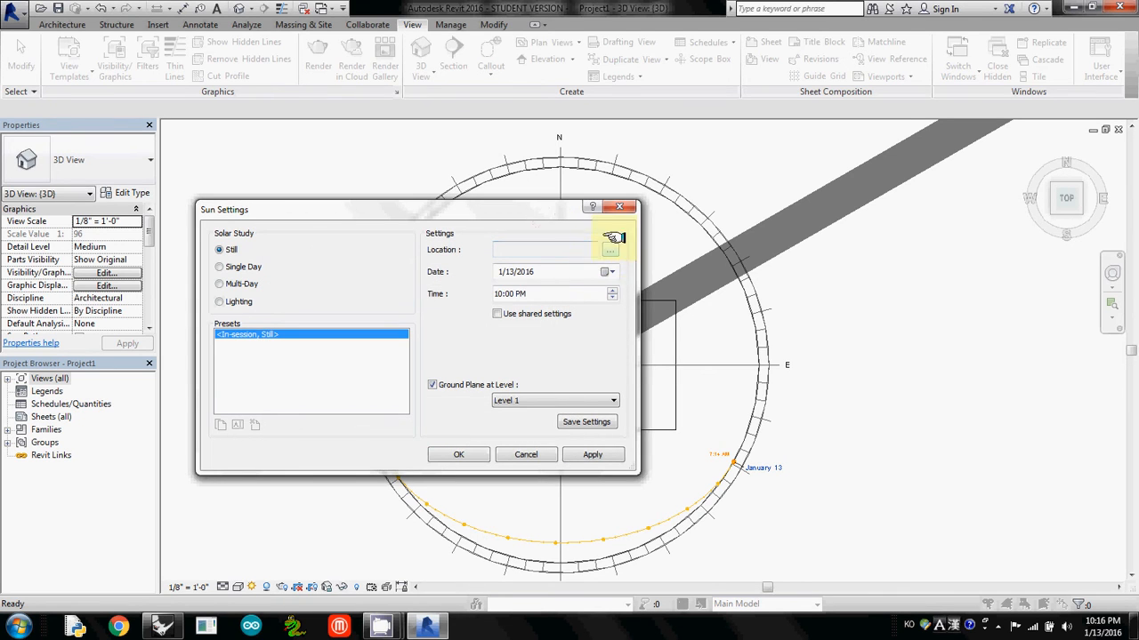
- Set the project location to Miami, FL from the default city list
{"action": "left_click", "coordinate": [616, 238]}
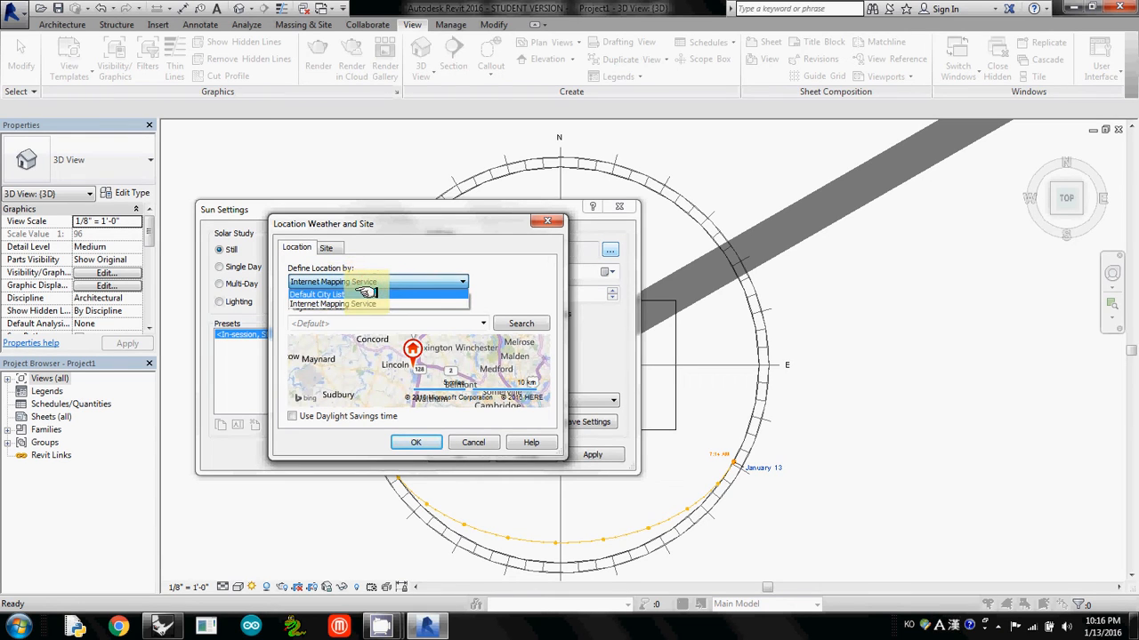
{"action": "left_click", "coordinate": [316, 295]}
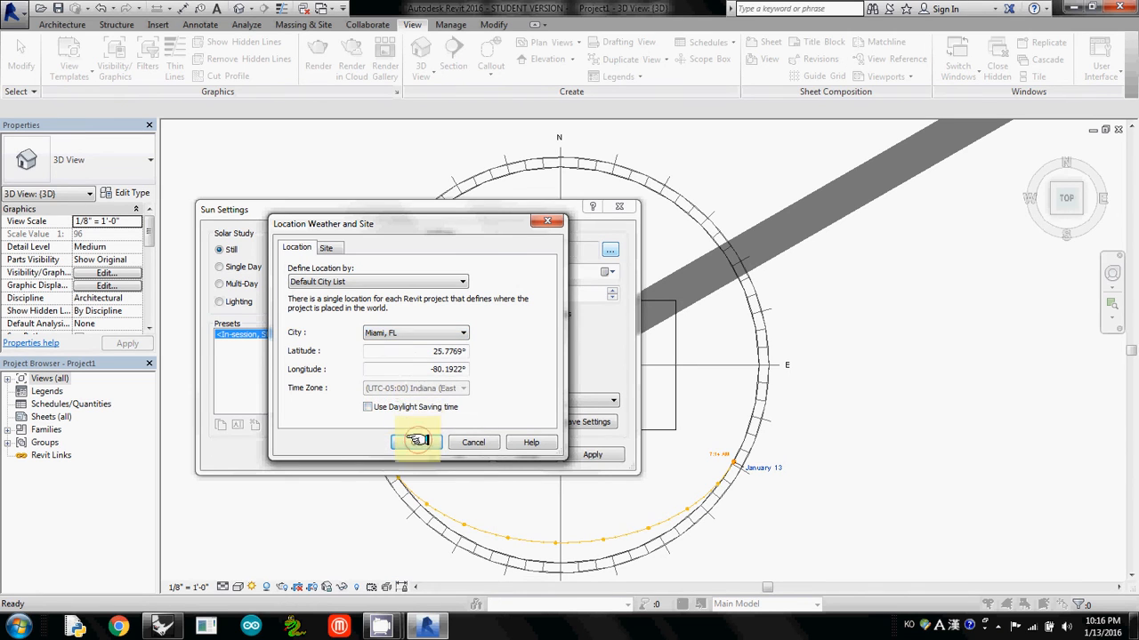
{"action": "left_click", "coordinate": [416, 441]}
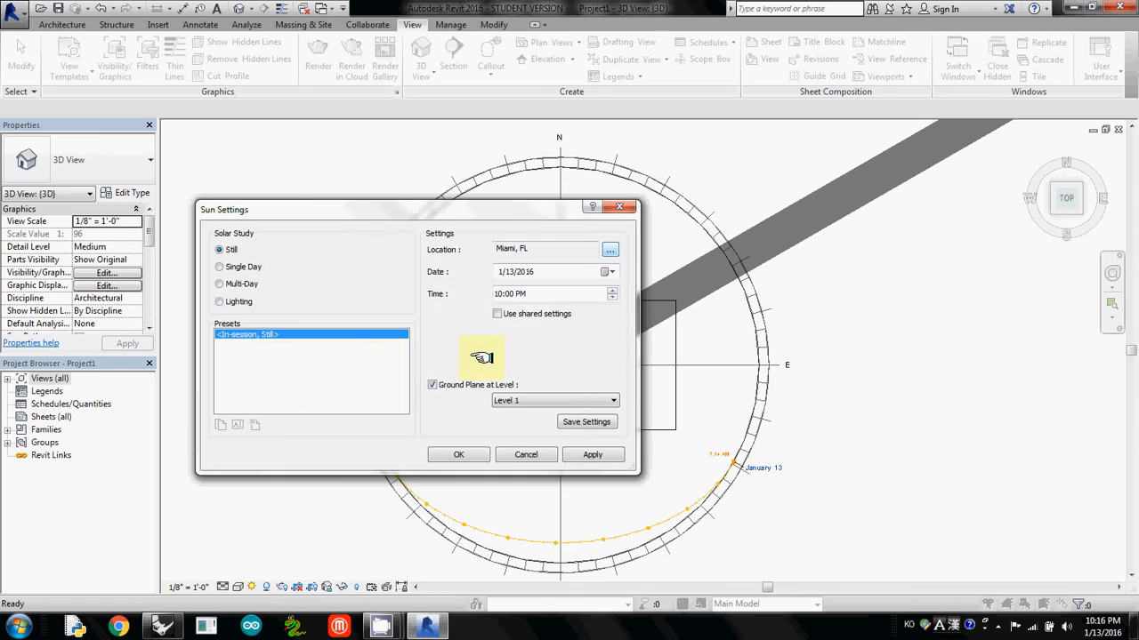
- Set the still study time to 1:00 PM and apply it to the view
{"action": "left_click", "coordinate": [512, 294]}
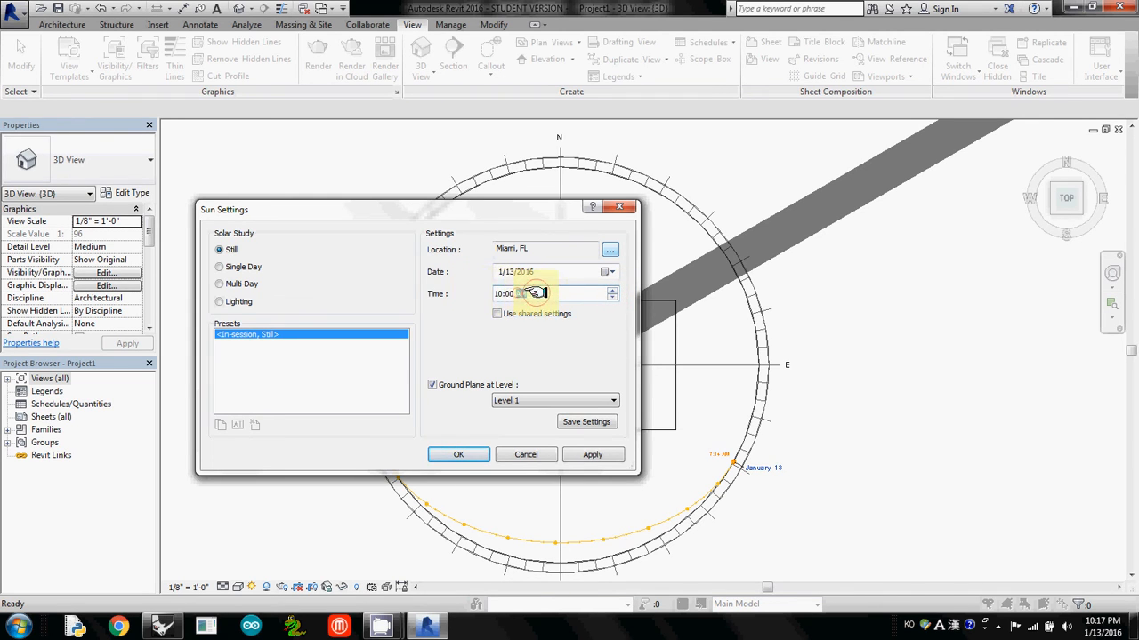
{"action": "left_click", "coordinate": [516, 294]}
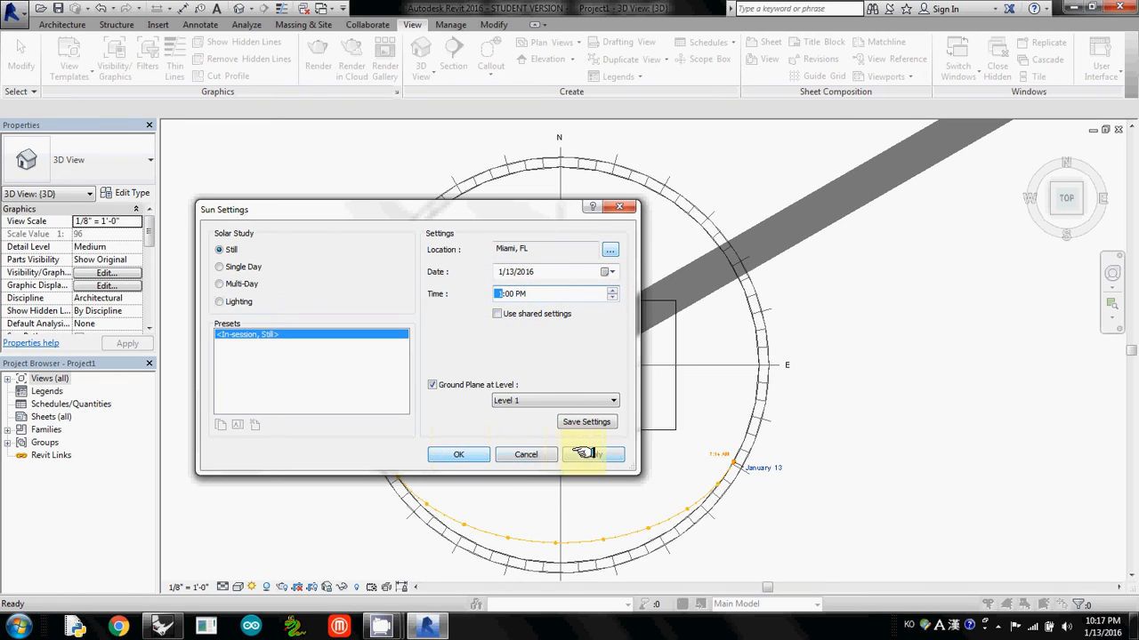
{"action": "left_click", "coordinate": [459, 456]}
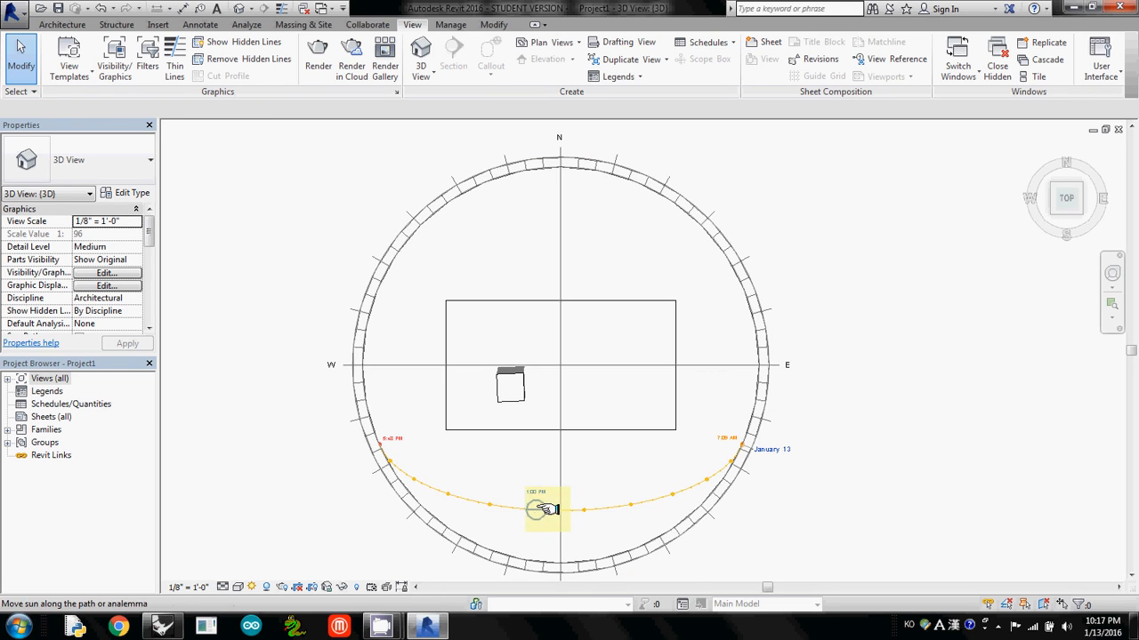
- Drag the sun along its daily arc and select the sun path compass ring
{"action": "left_click_drag", "start_coordinate": [548, 509], "coordinate": [534, 506]}
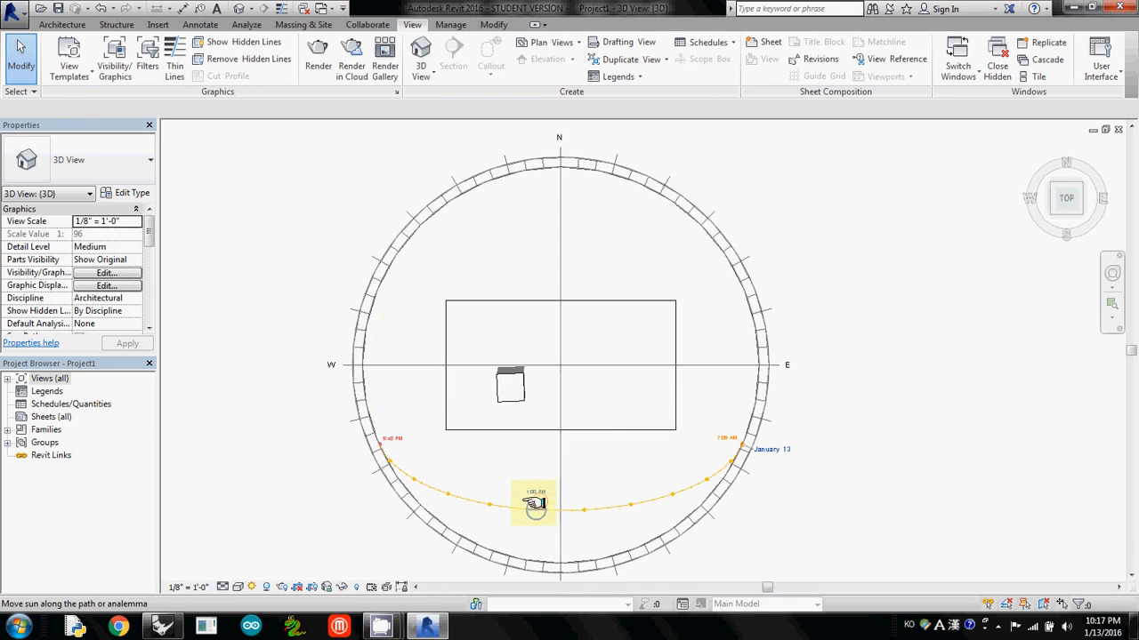
{"action": "left_click_drag", "start_coordinate": [534, 501], "coordinate": [481, 501]}
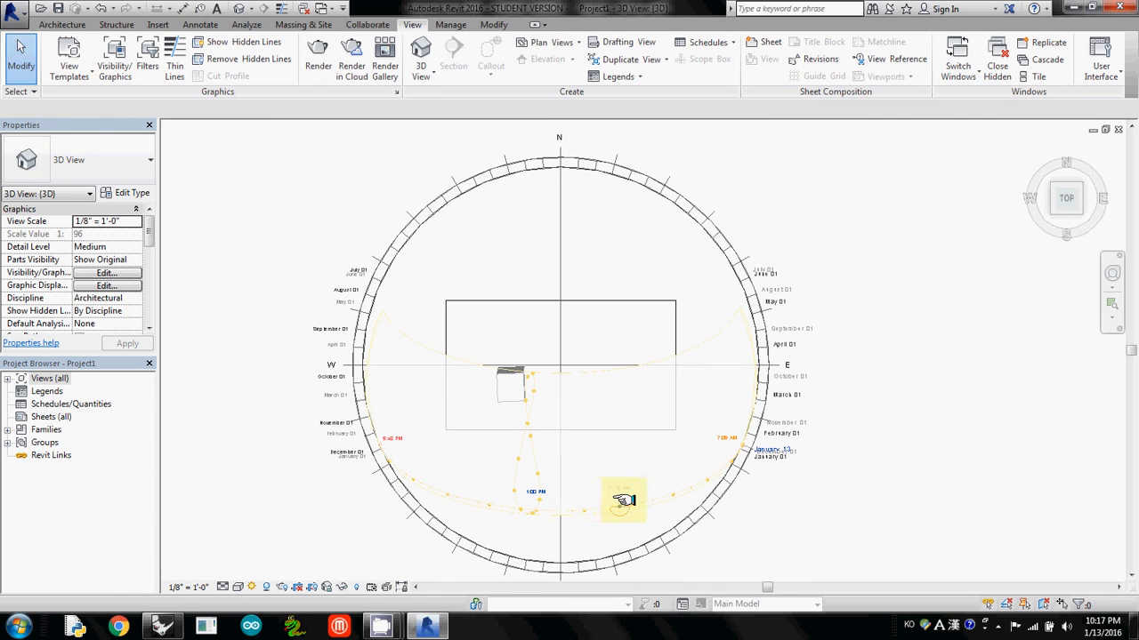
{"action": "mouse_move", "coordinate": [708, 476]}
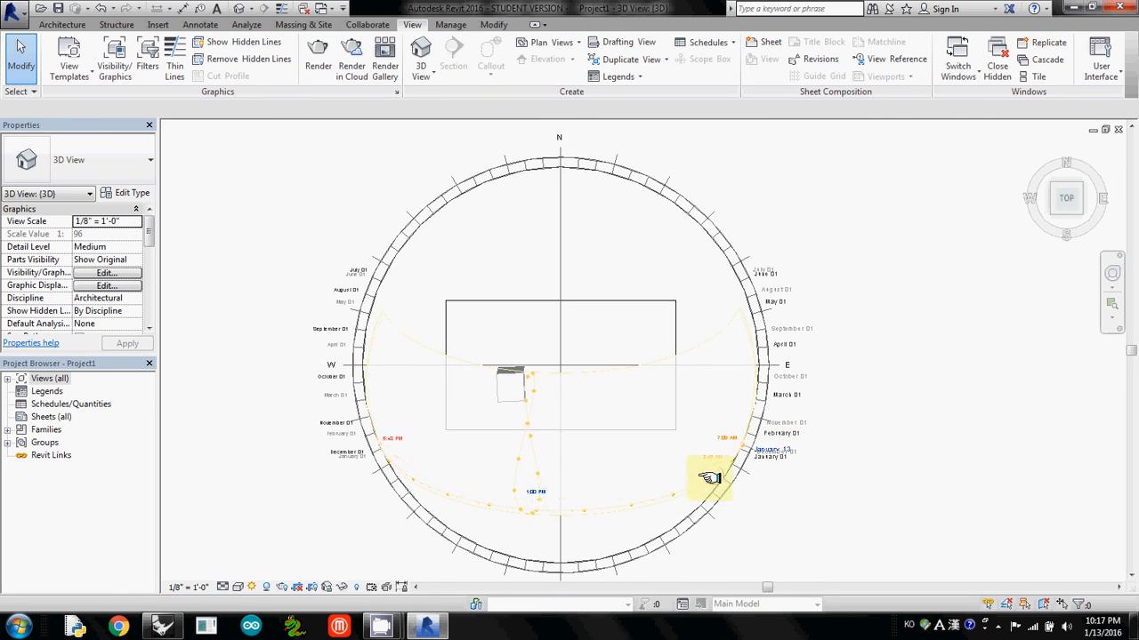
{"action": "mouse_move", "coordinate": [667, 490]}
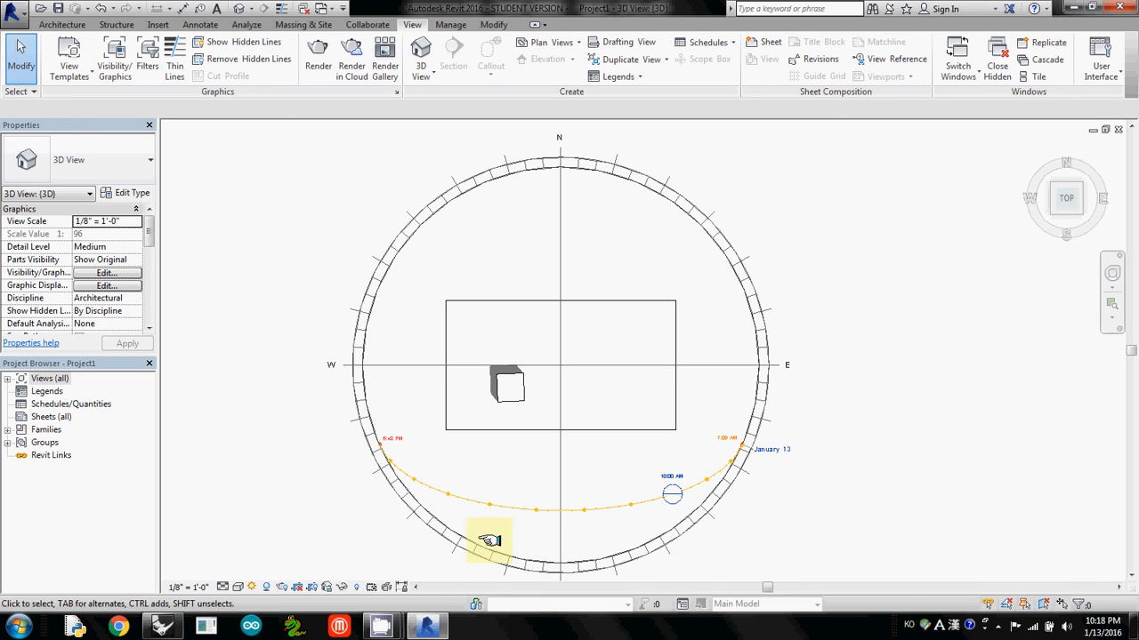
{"action": "left_click", "coordinate": [488, 540]}
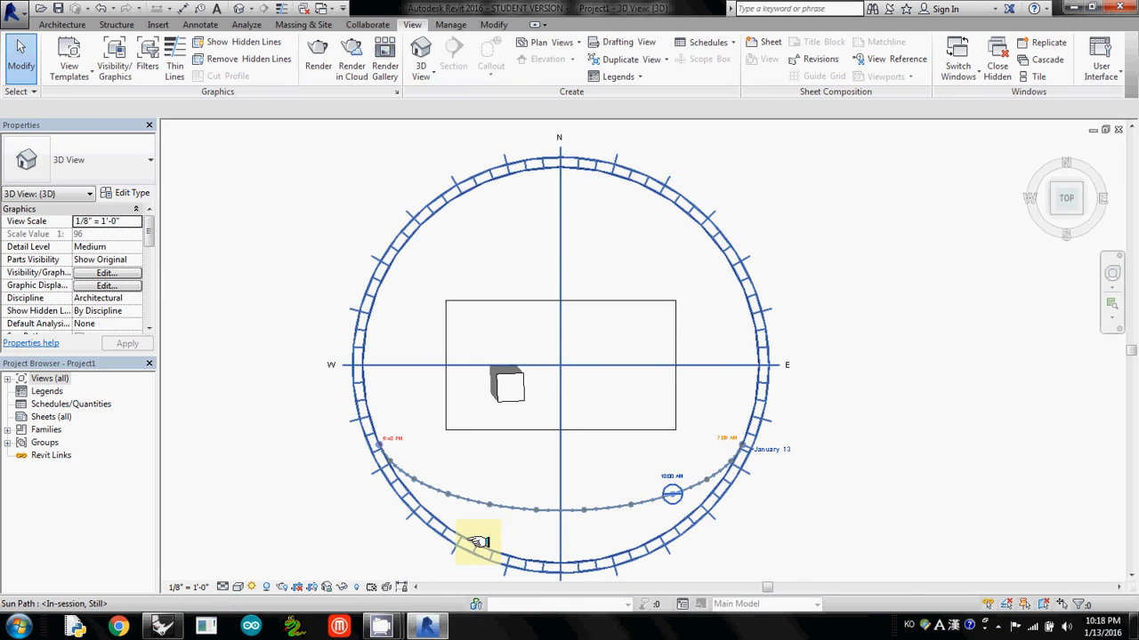